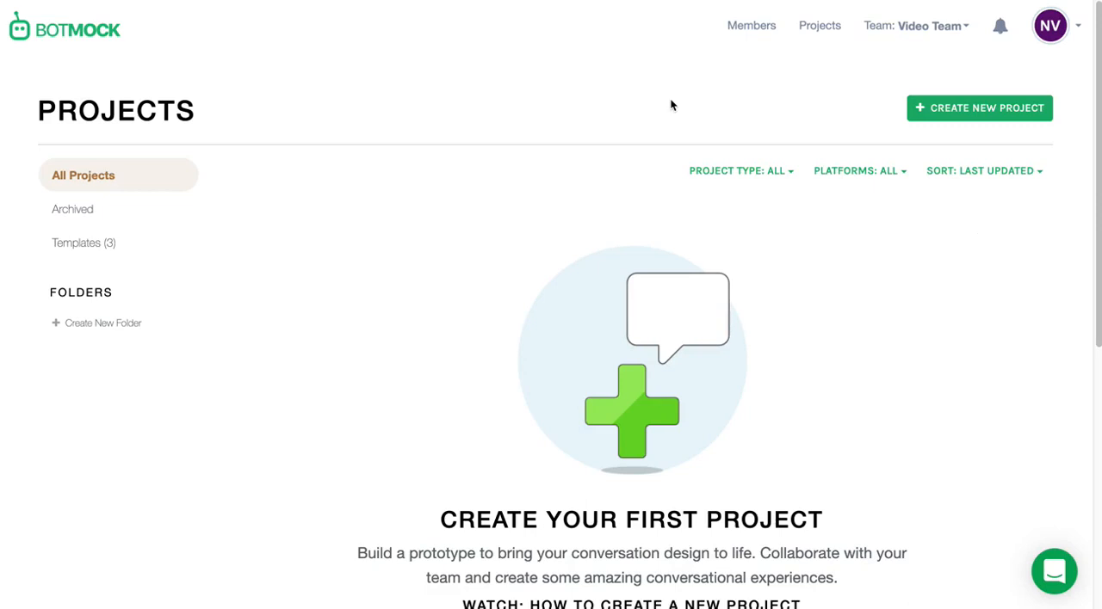
mouse_move(196, 62)
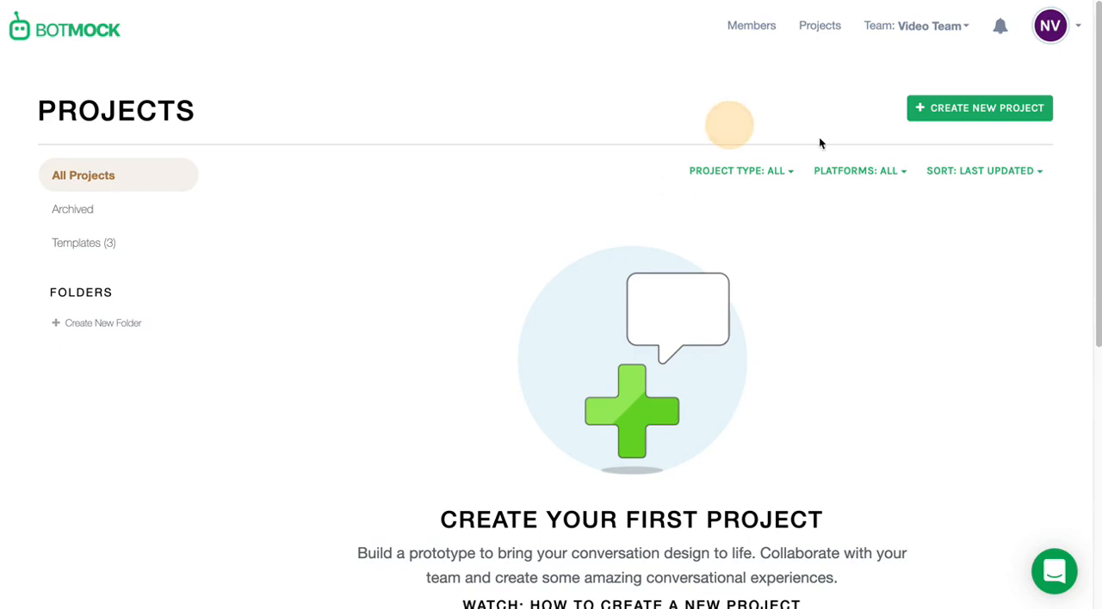
mouse_move(1016, 109)
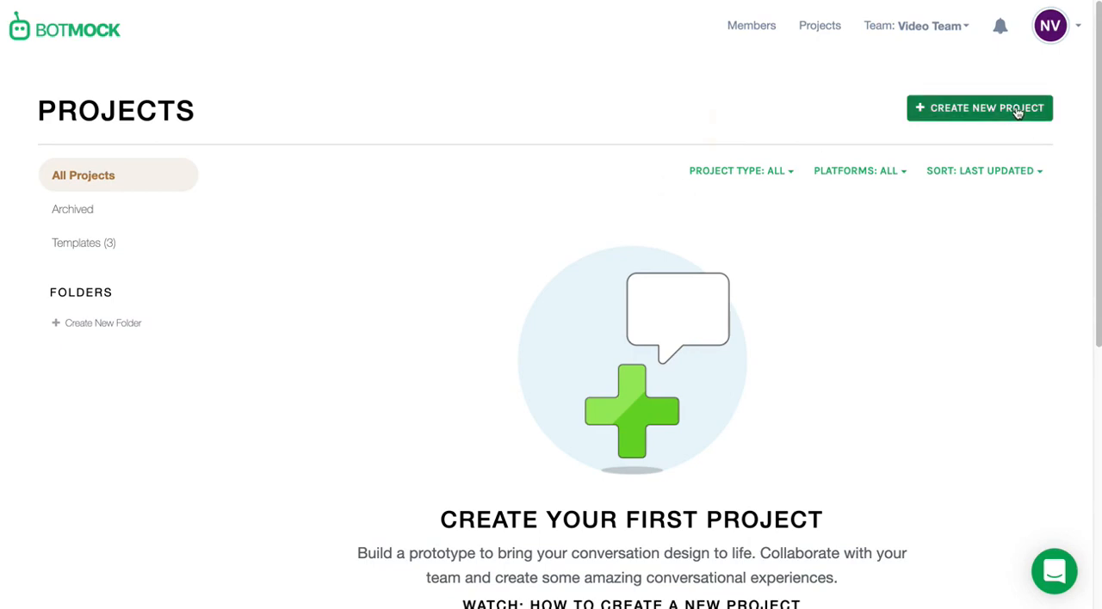
Begin a new Botmock project to reach the project-type chooser
click(979, 107)
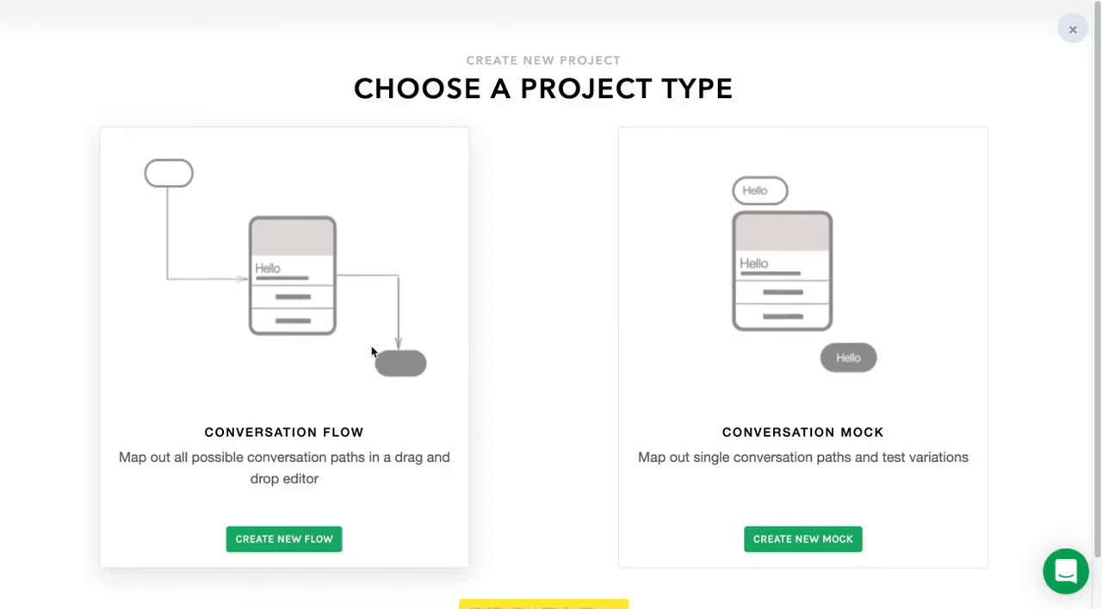
mouse_move(396, 363)
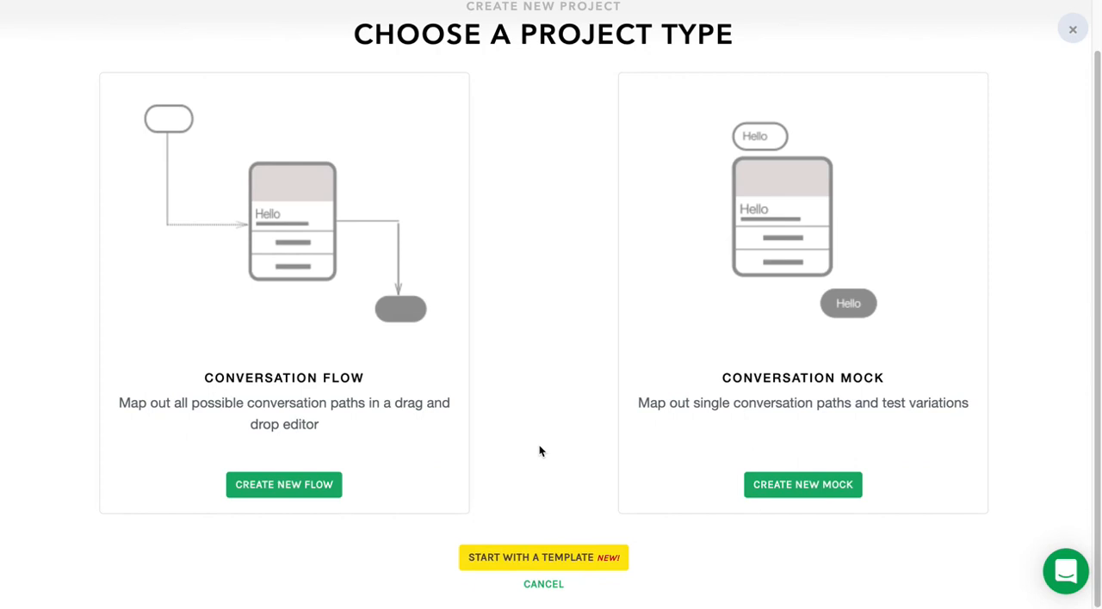
mouse_move(581, 558)
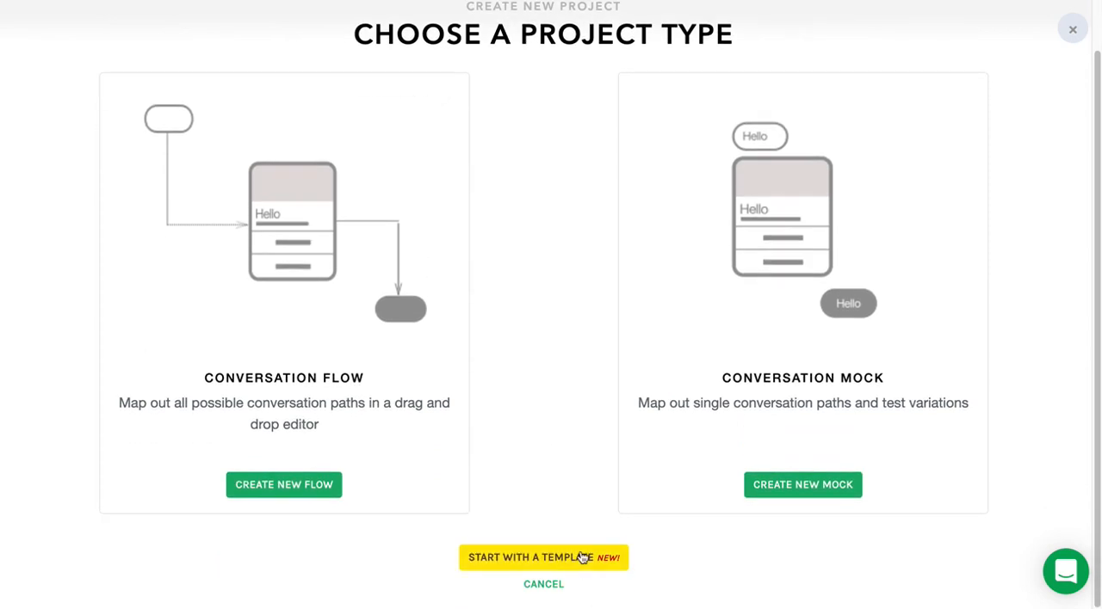
mouse_move(448, 318)
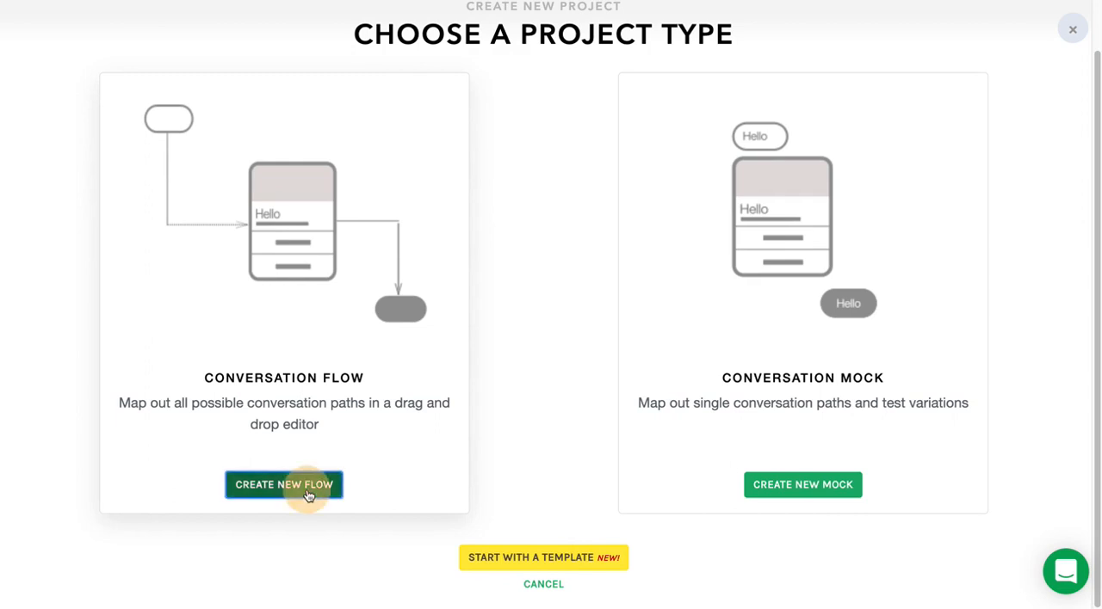
Create a conversation flow project 'My Alexa Skill' targeting Amazon Alexa
click(283, 485)
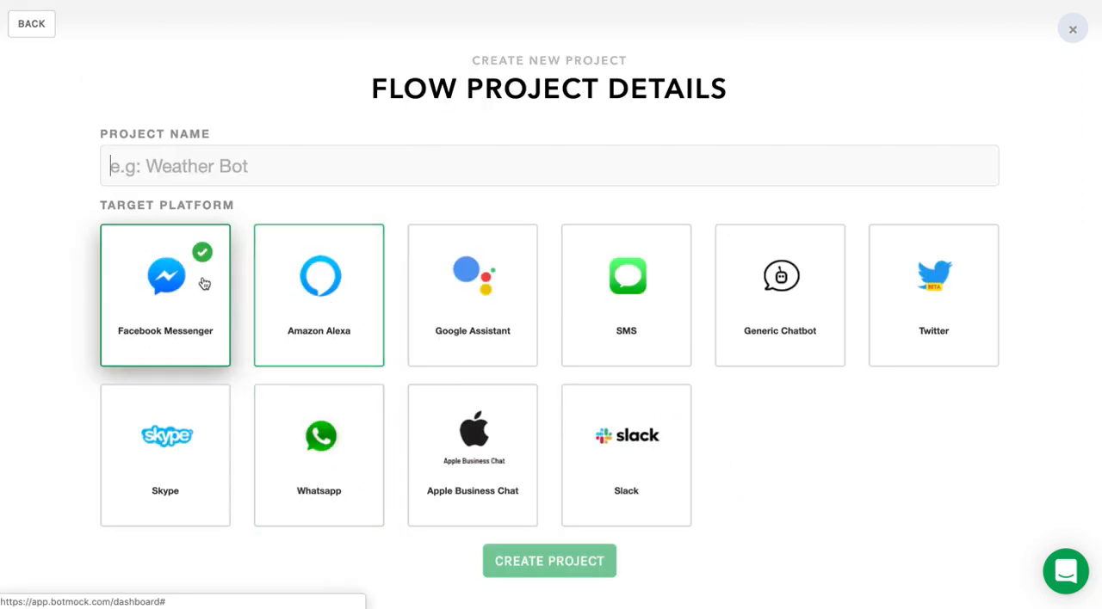
mouse_move(848, 300)
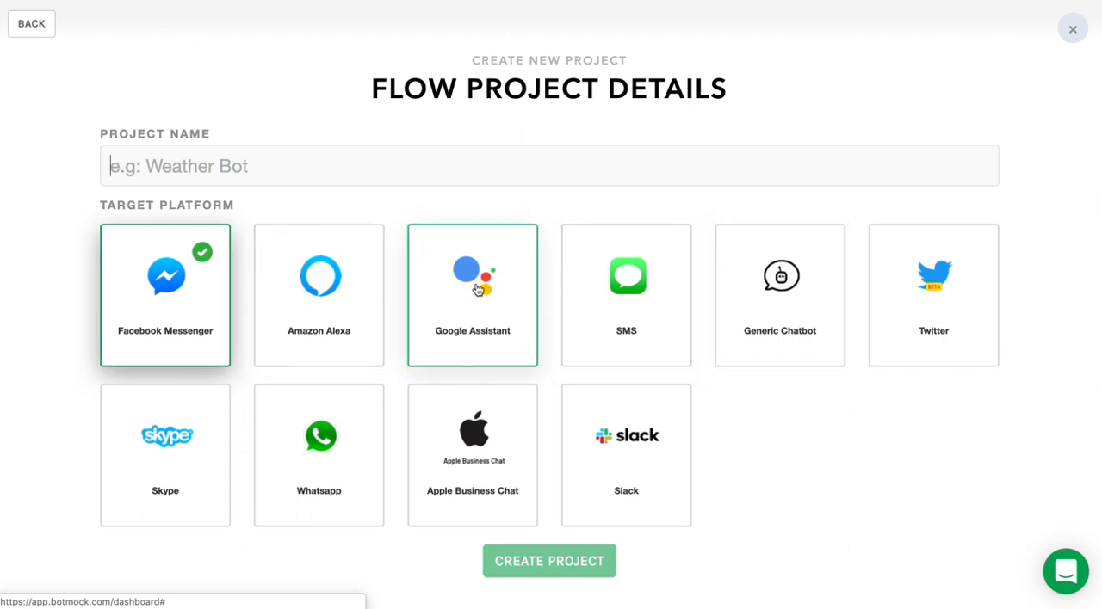
click(318, 295)
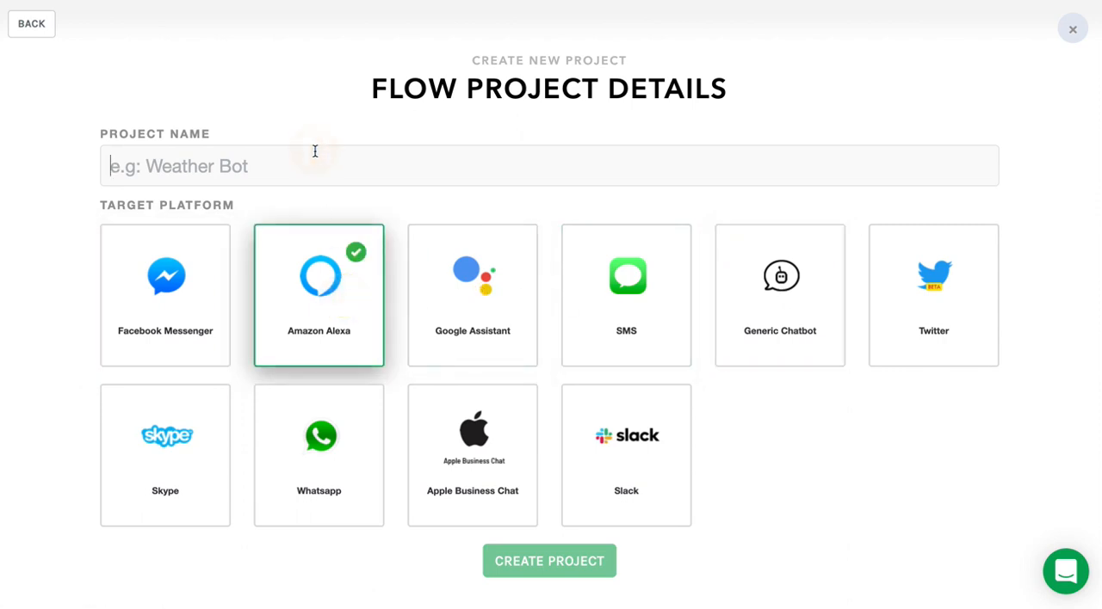
text(My)
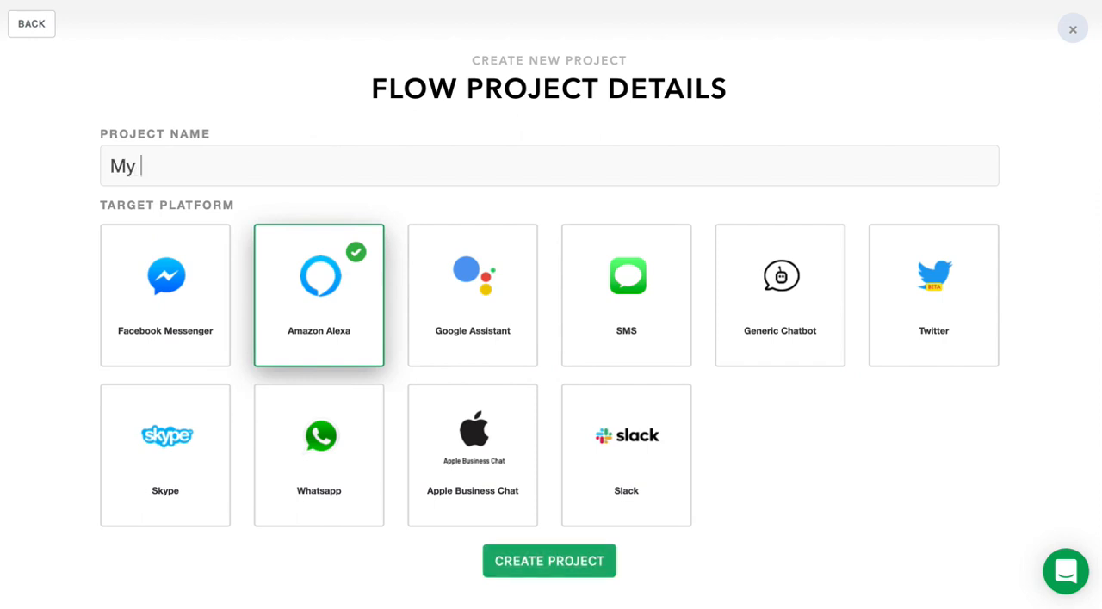
text(Alexa Skill)
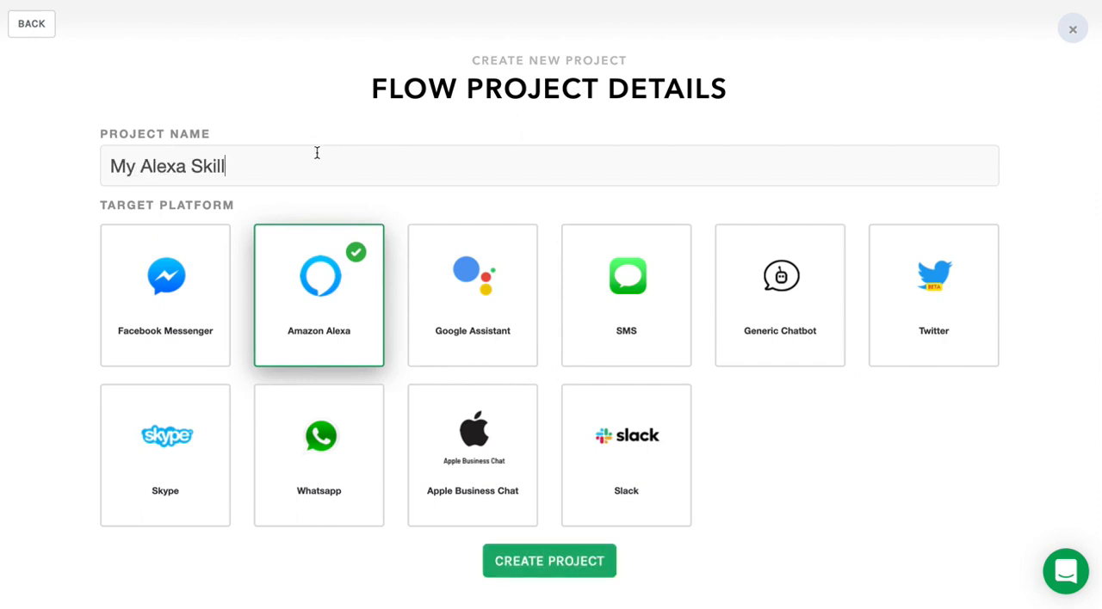
click(549, 561)
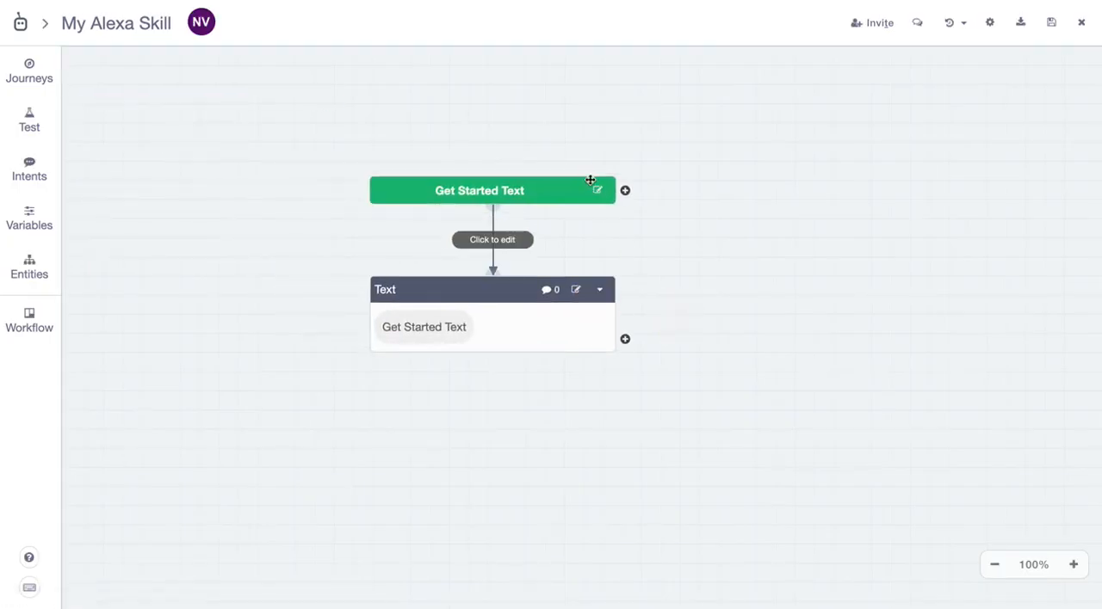
mouse_move(529, 144)
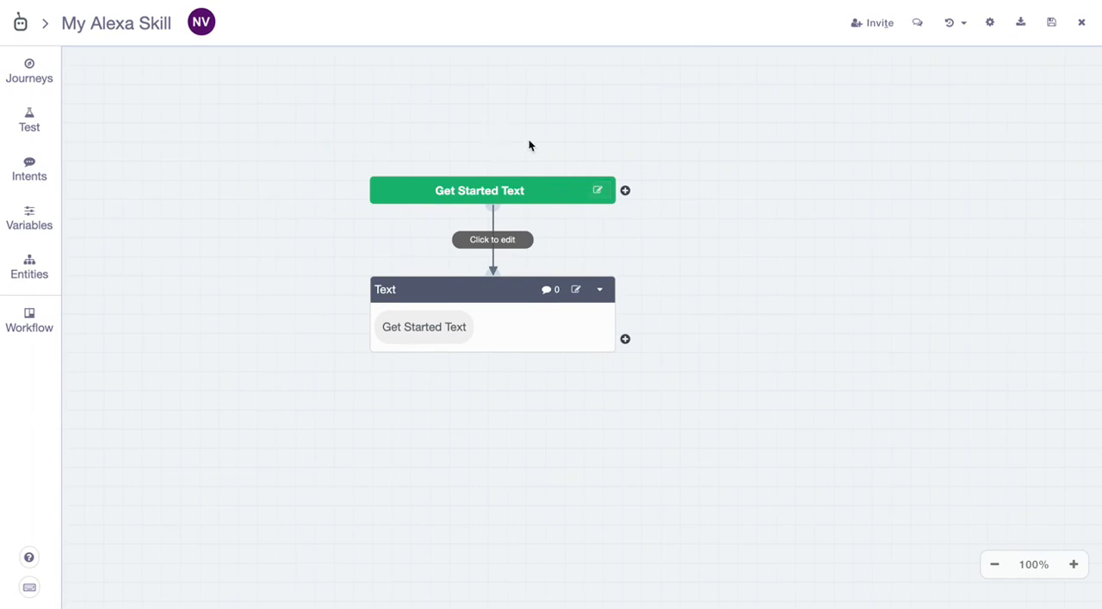